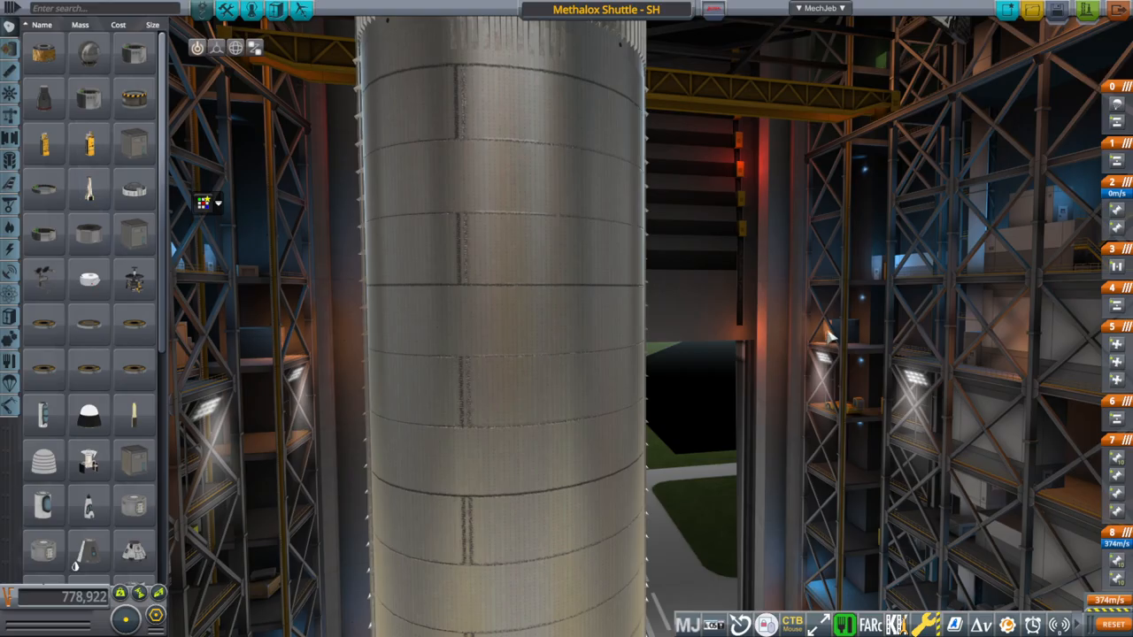
mouse_move(825, 434)
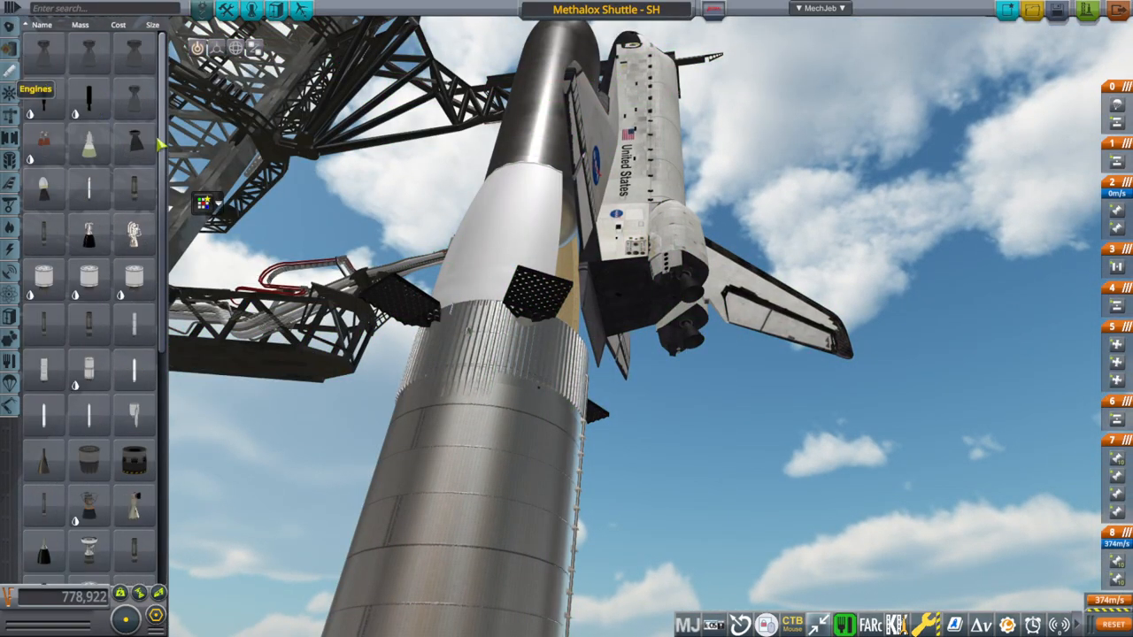
Zoom the editor camera out to frame the full shuttle stack on Super Heavy
scroll("down", 3)
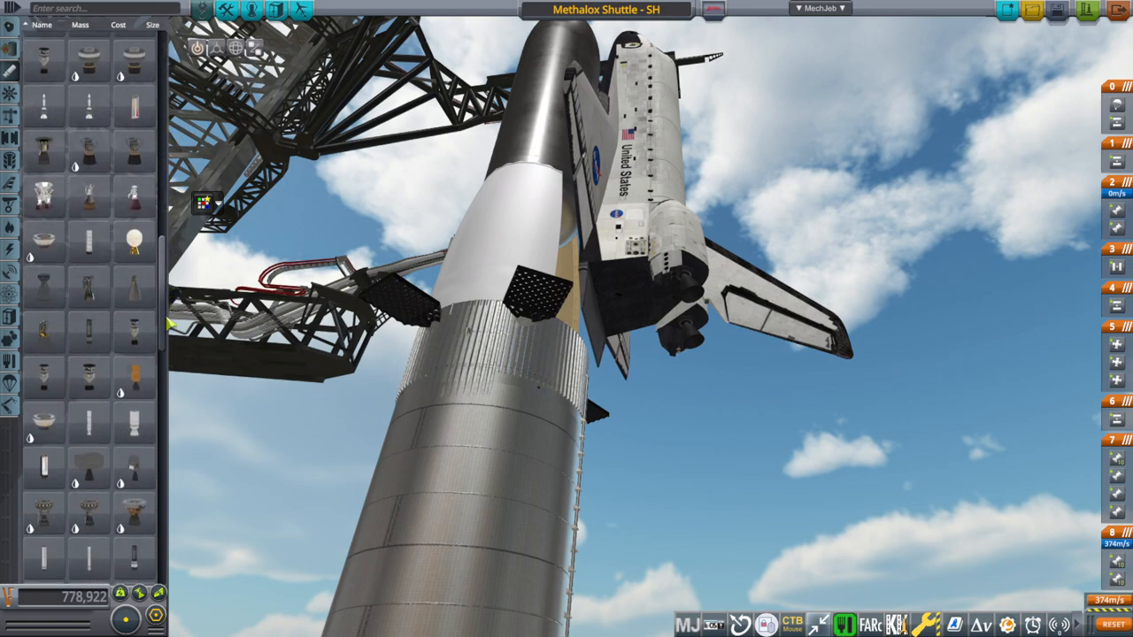
scroll("down", 3)
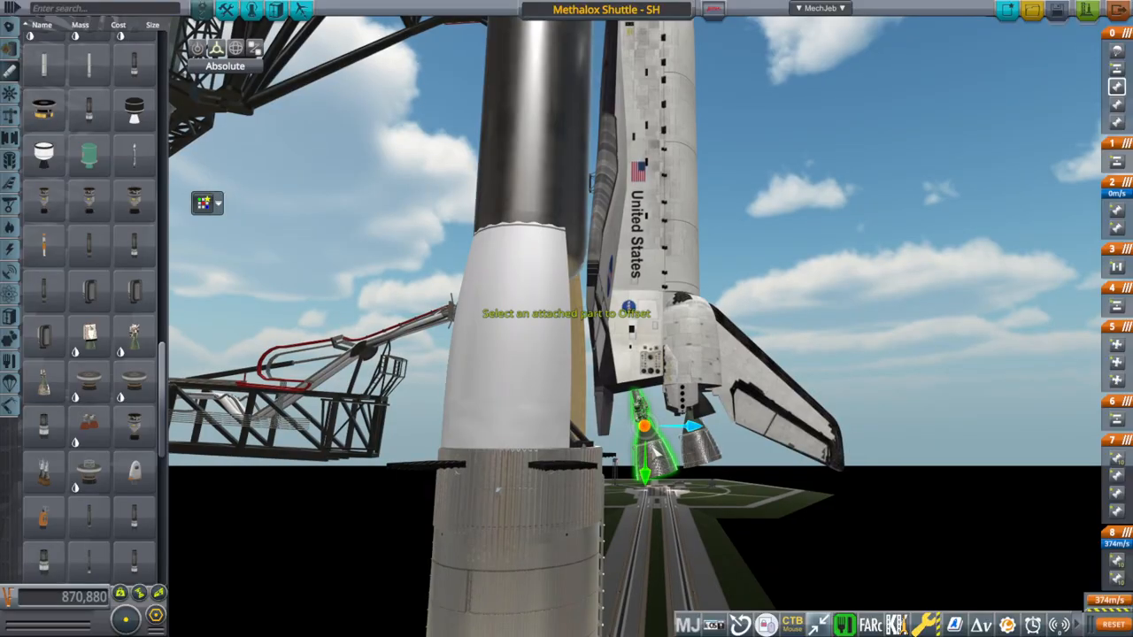
Bring up the procedural fairing's settings after separating the shuttle and tank from the booster
left_click(224, 48)
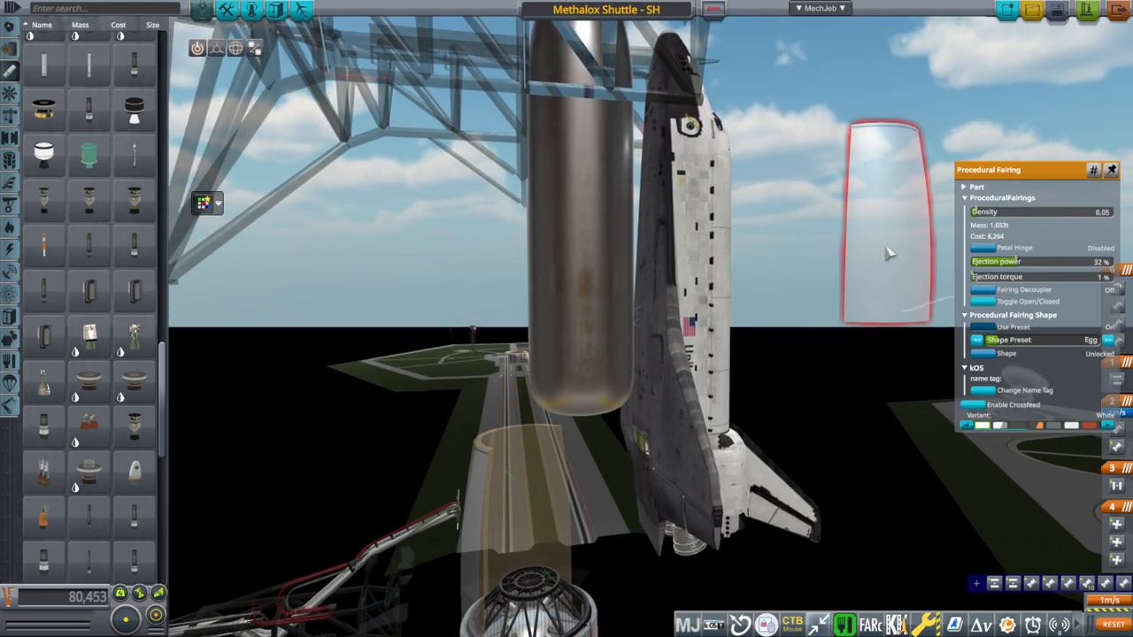
Show MechJeb's Delta-V Stats window for the shuttle and tank stages
left_click(818, 7)
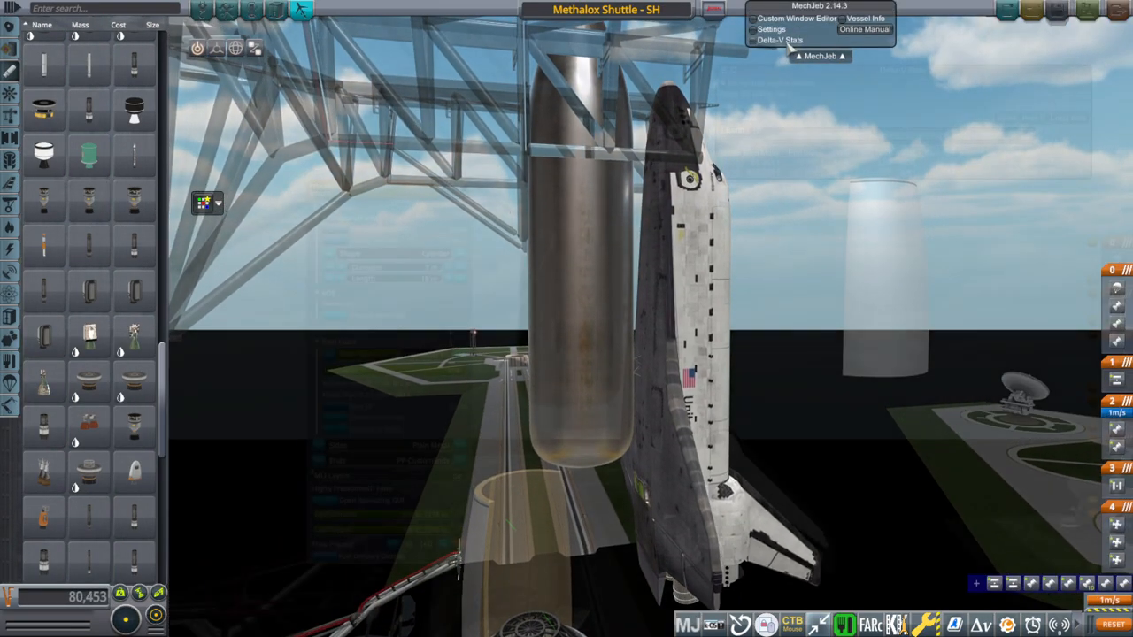
left_click(779, 39)
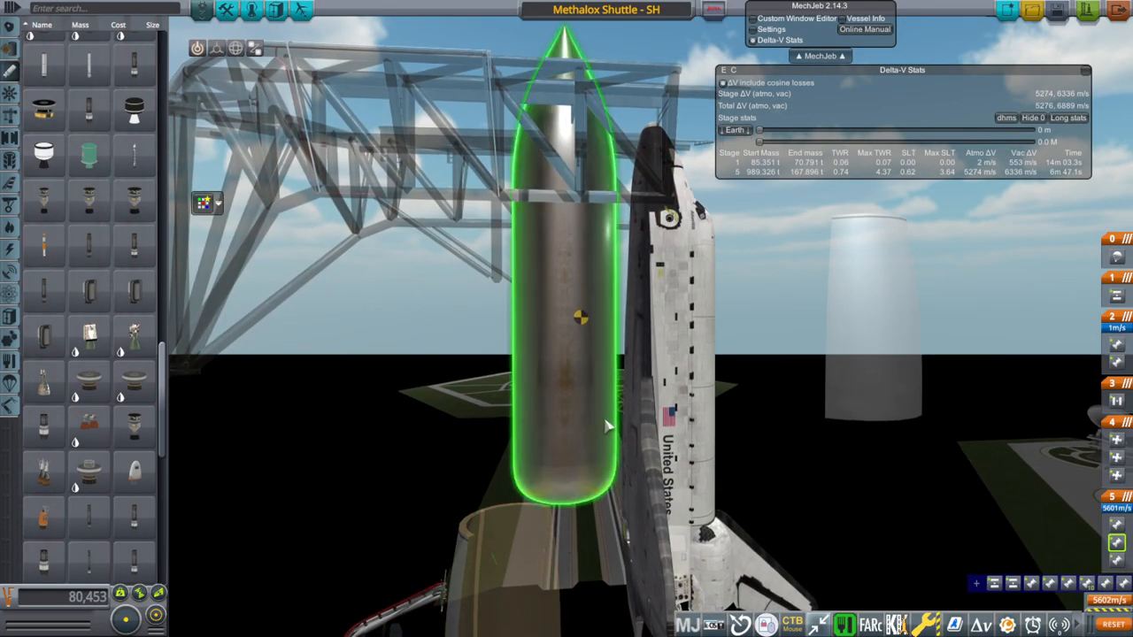
mouse_move(620, 432)
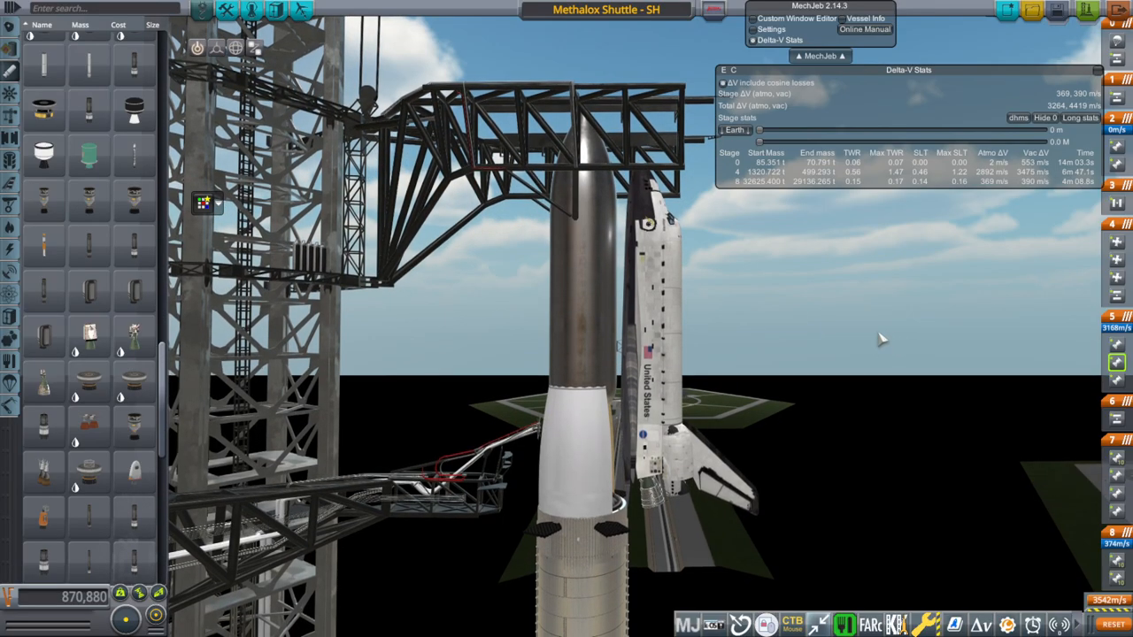
mouse_move(864, 344)
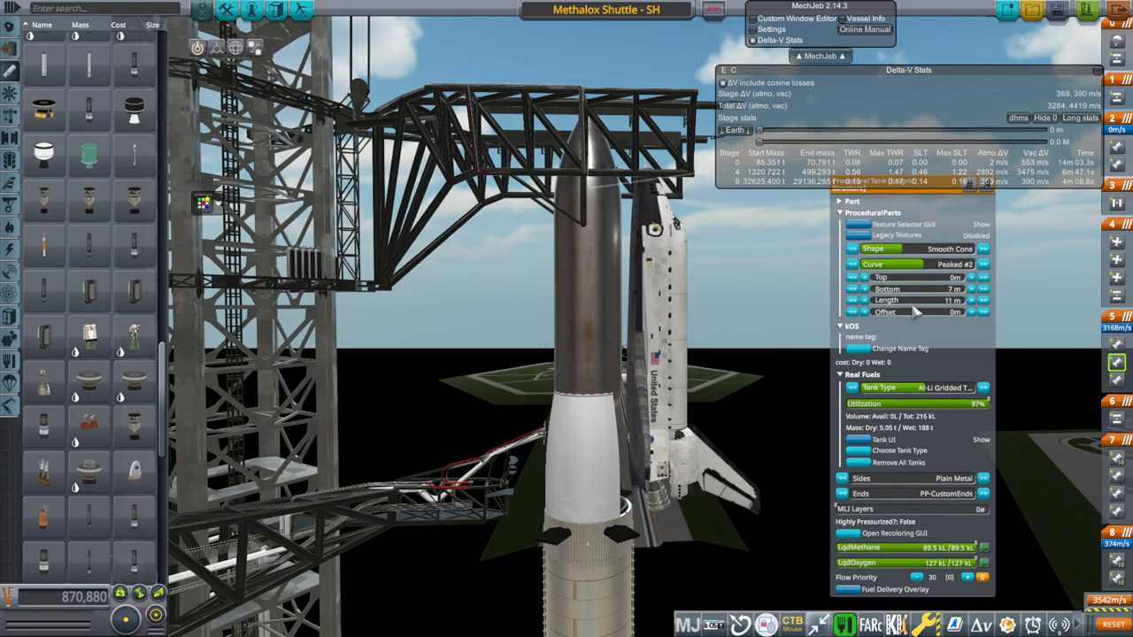
mouse_move(895, 336)
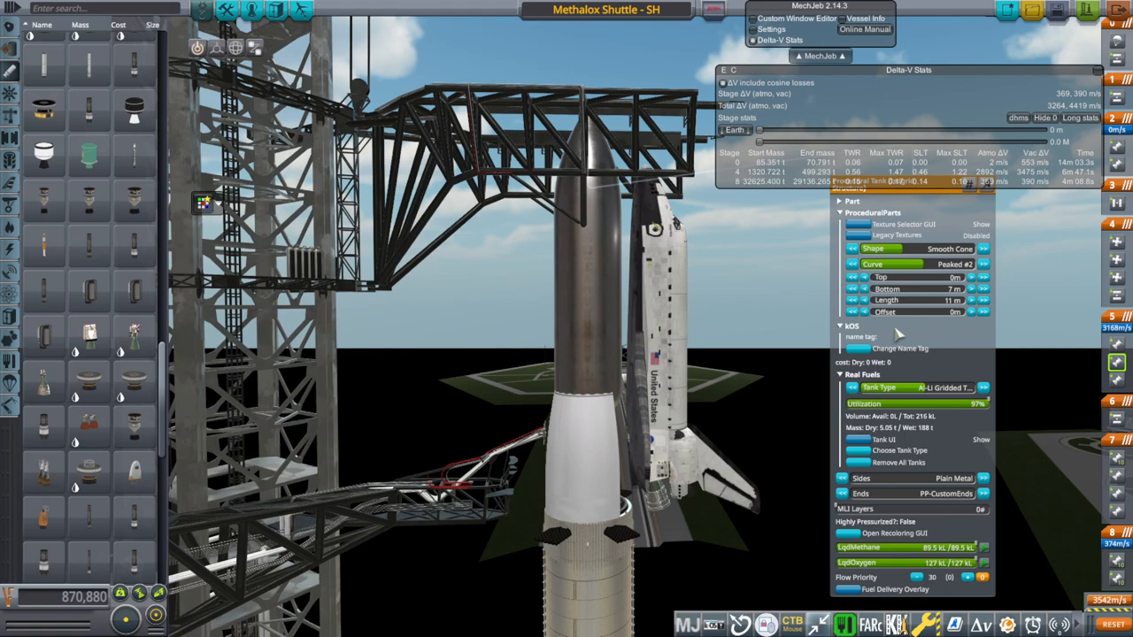
mouse_move(936, 481)
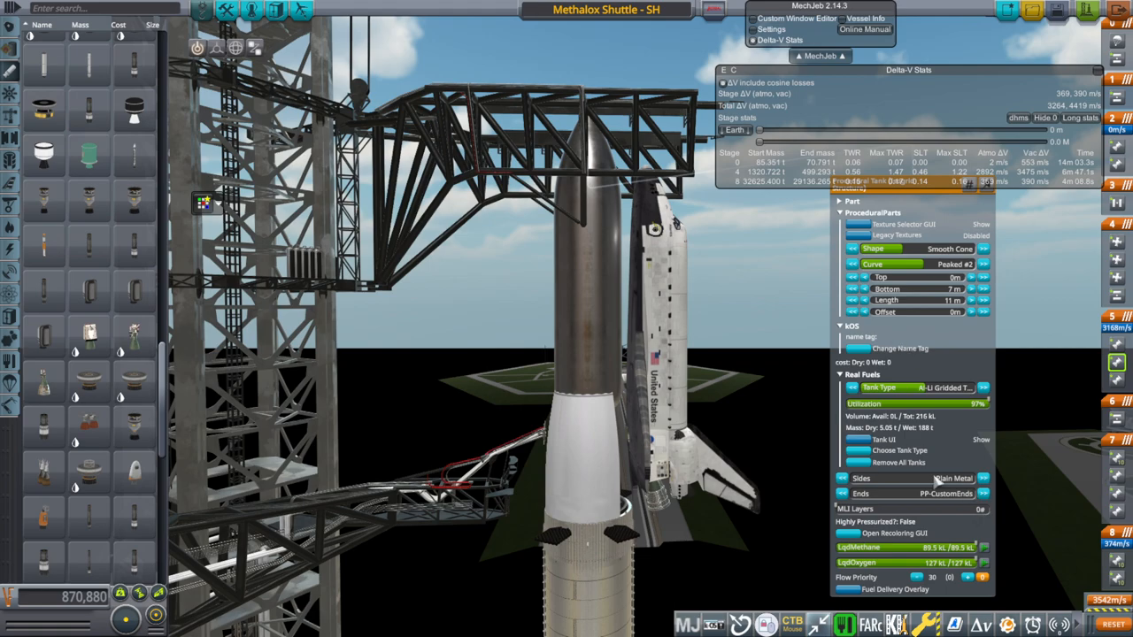
Paint the external tank orange, then show the orbiter's part actions and resources
left_click(896, 533)
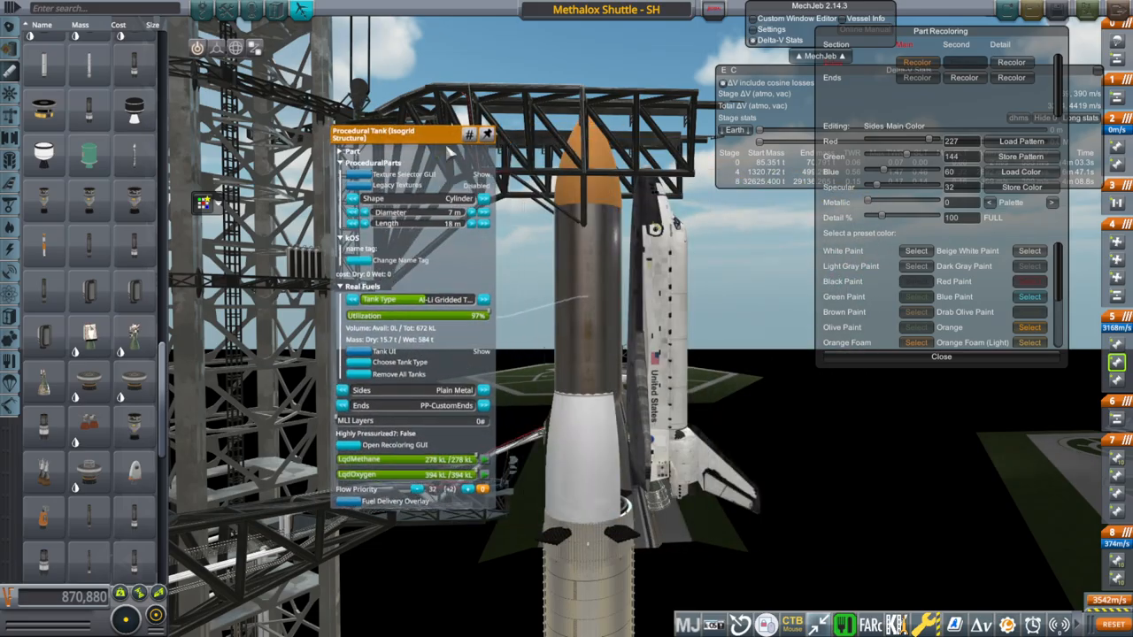
left_click(940, 357)
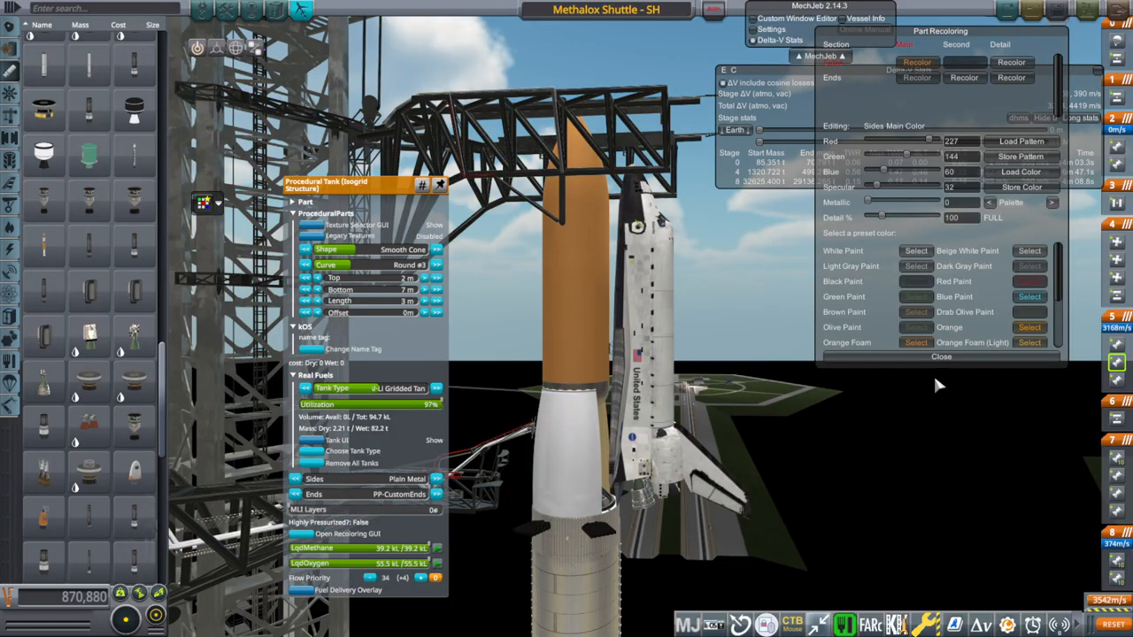
left_click(942, 356)
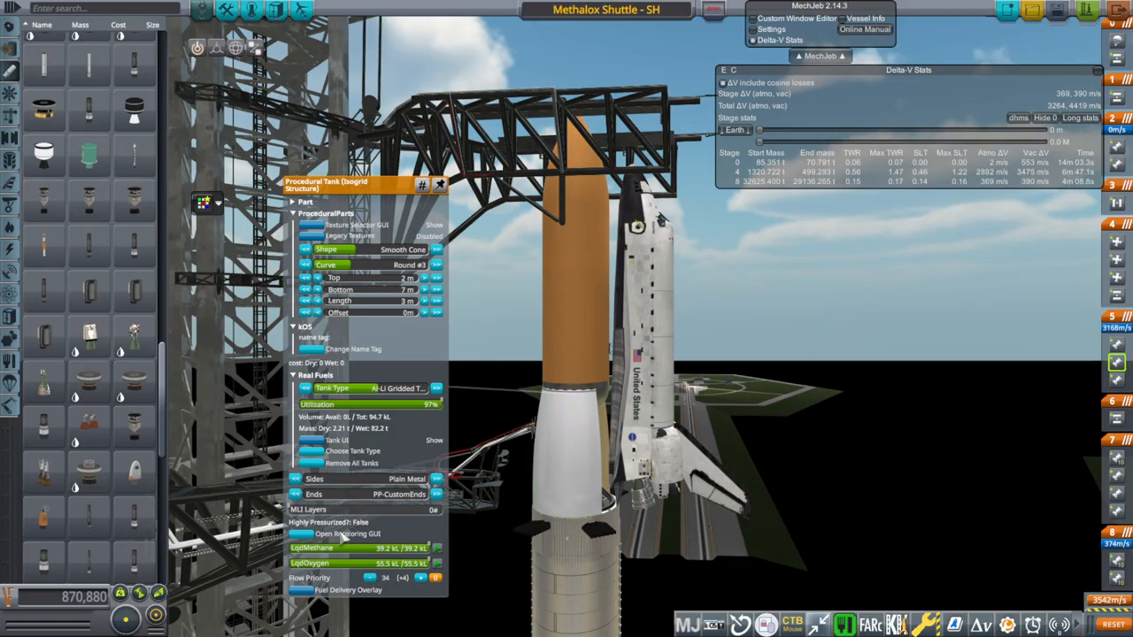
left_click(347, 534)
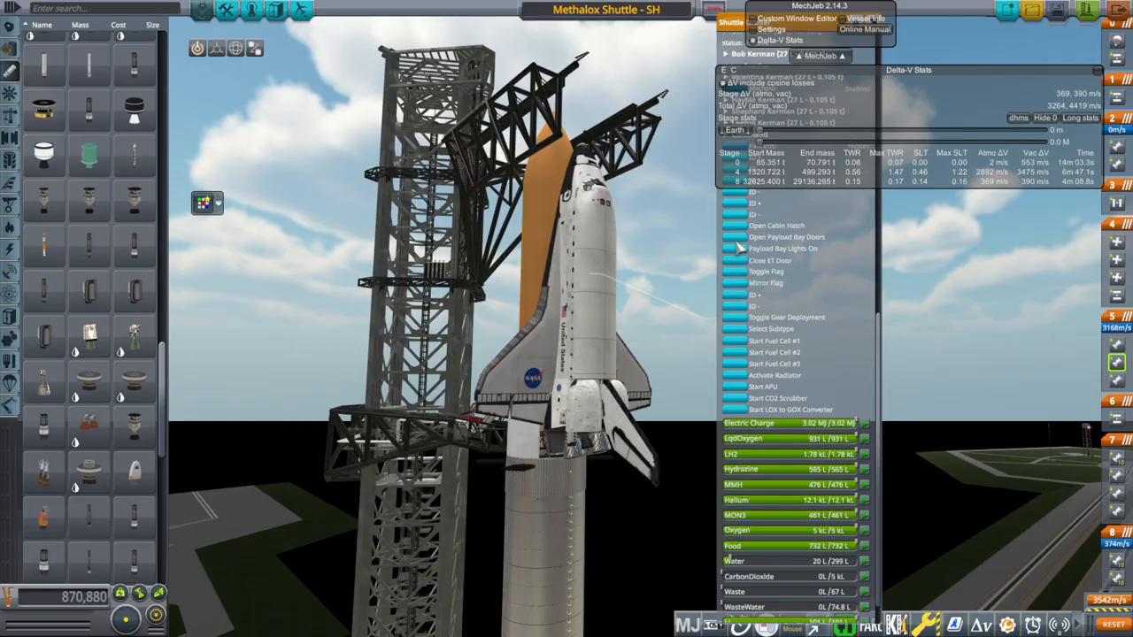
Launch the shuttle stack on Super Heavy and let the kOS ascent scripts fly it
left_click(786, 237)
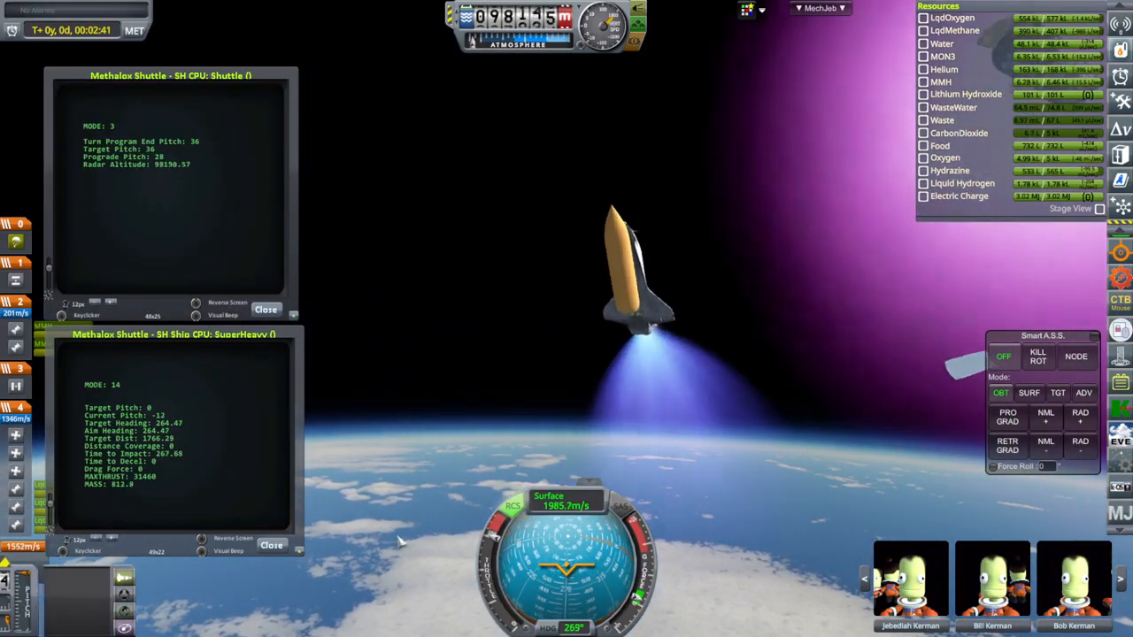
Switch vessel focus to the separated Super Heavy booster
key("Escape")
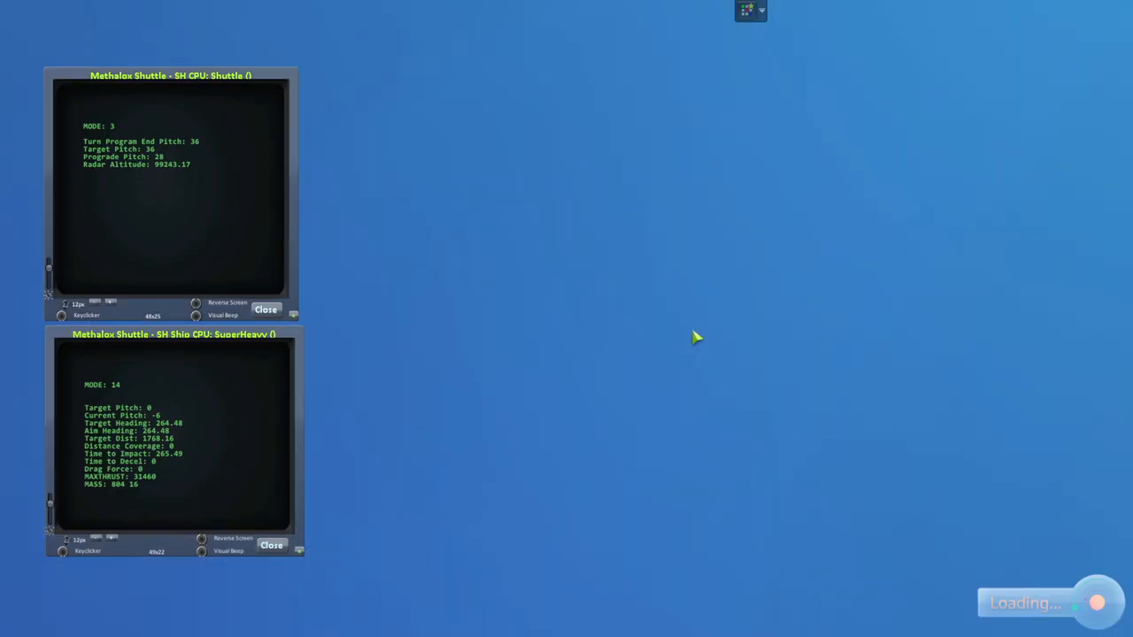
mouse_move(694, 335)
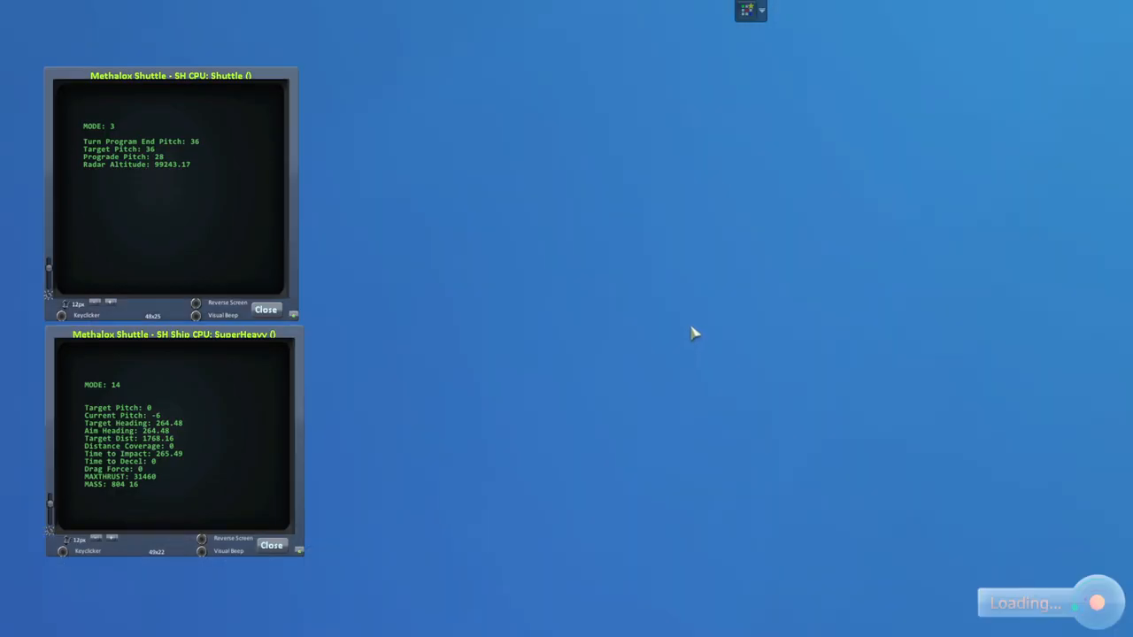
mouse_move(708, 326)
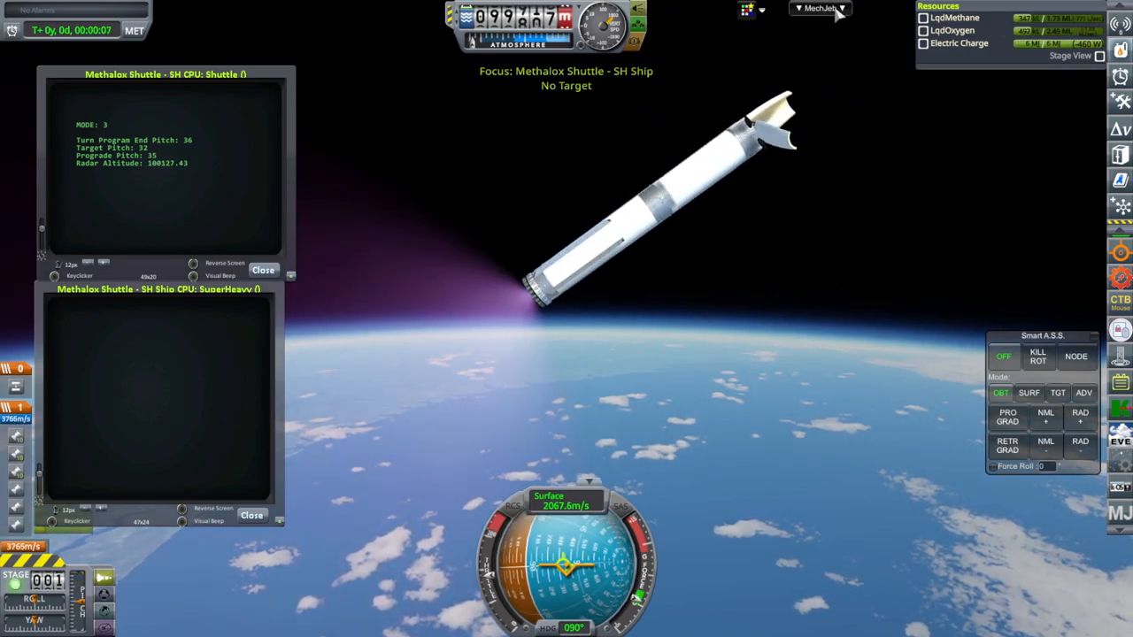
Show the booster's Delta-V Stats from MechJeb and hide the tool list again
left_click(818, 7)
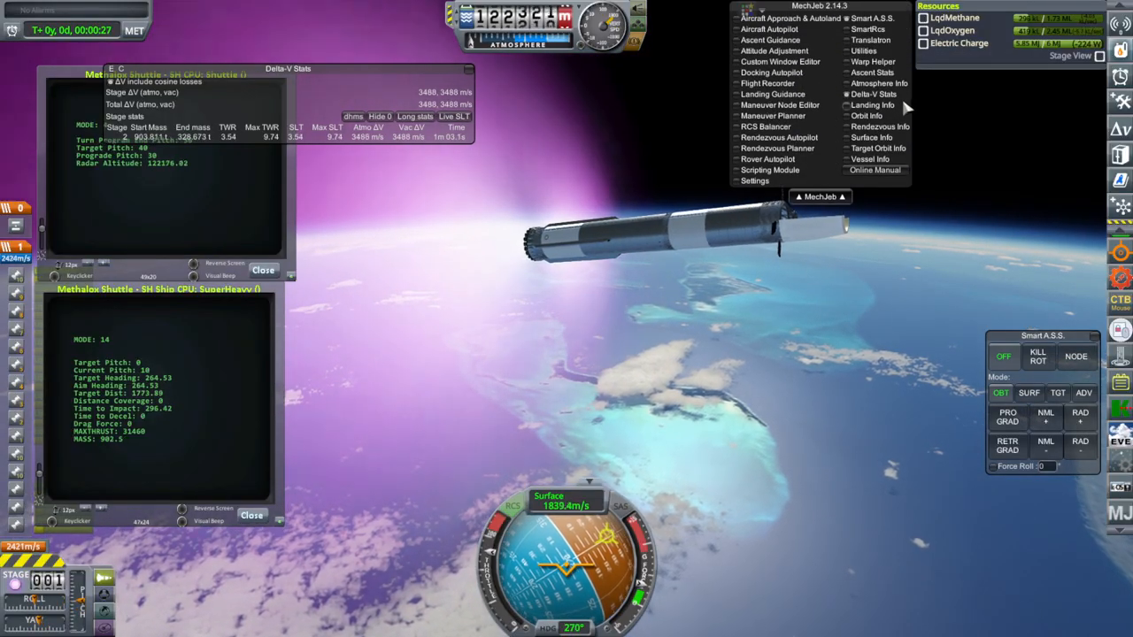
left_click(871, 138)
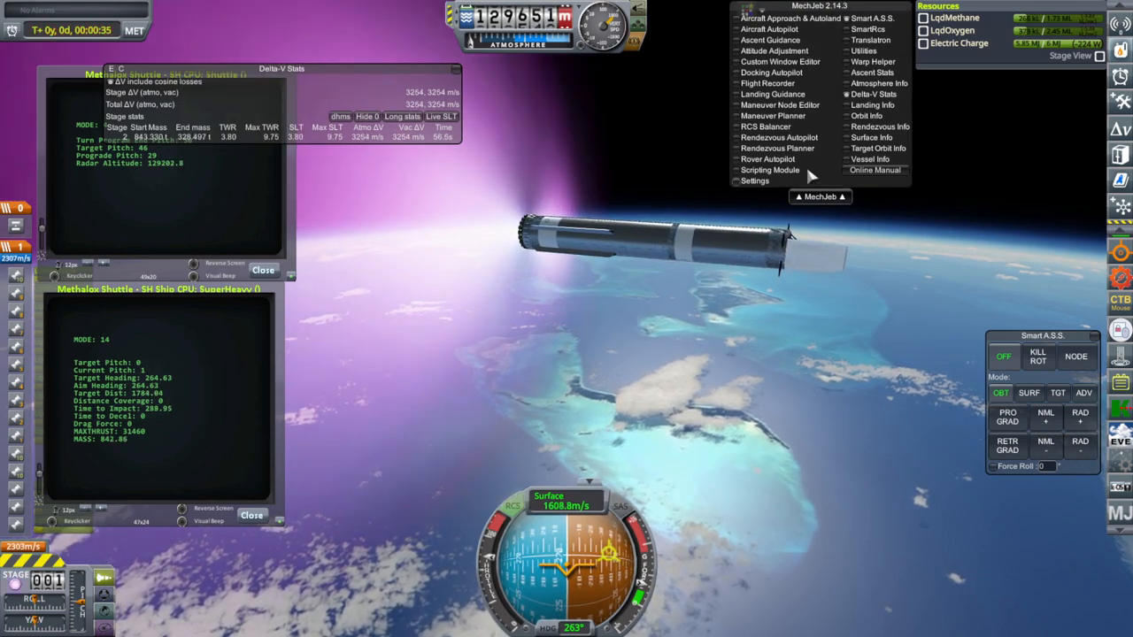
left_click(869, 138)
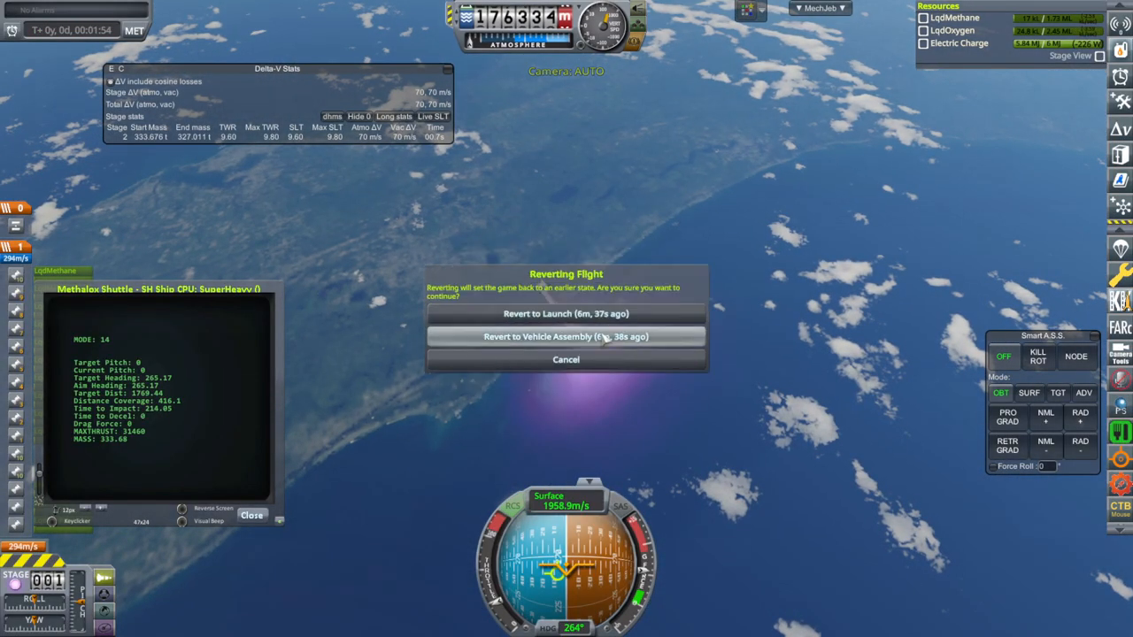
left_click(567, 314)
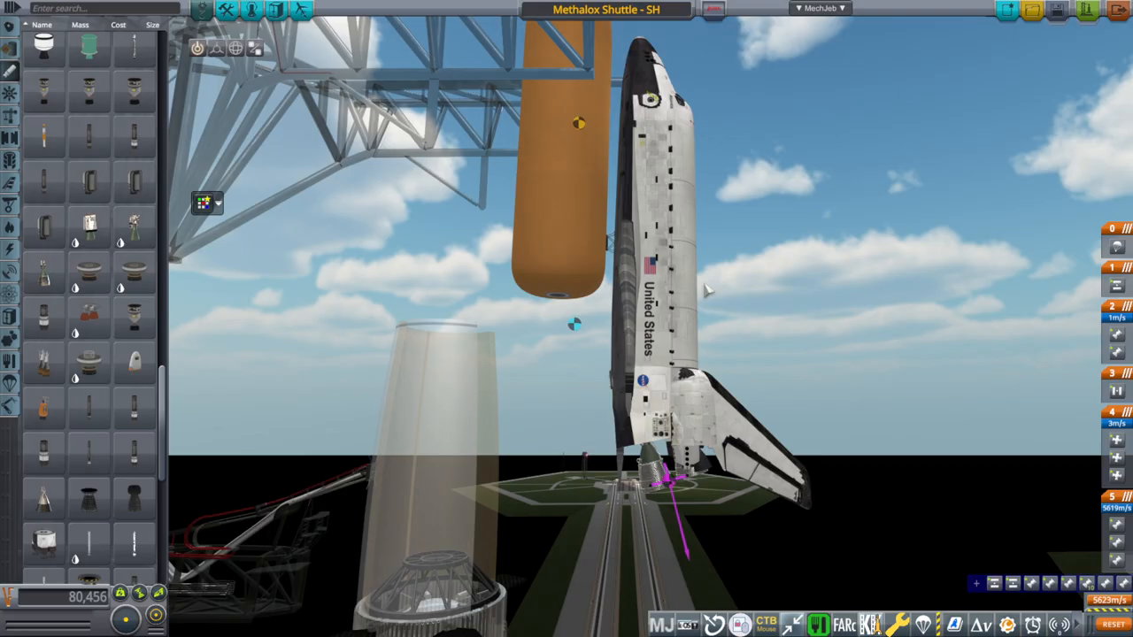
mouse_move(875, 279)
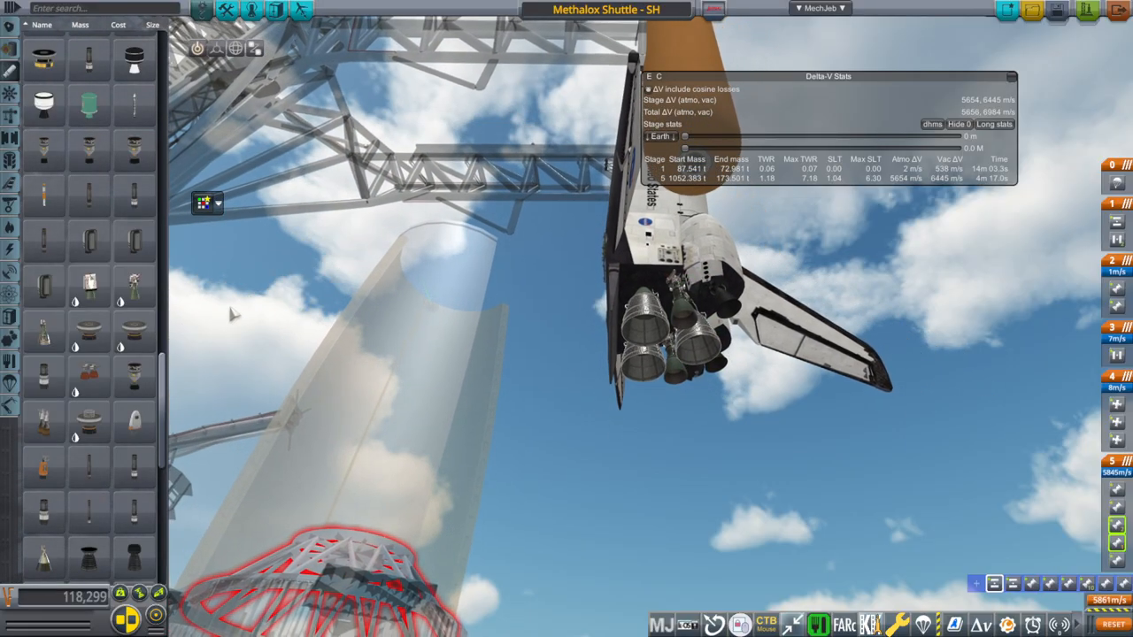
mouse_move(133, 286)
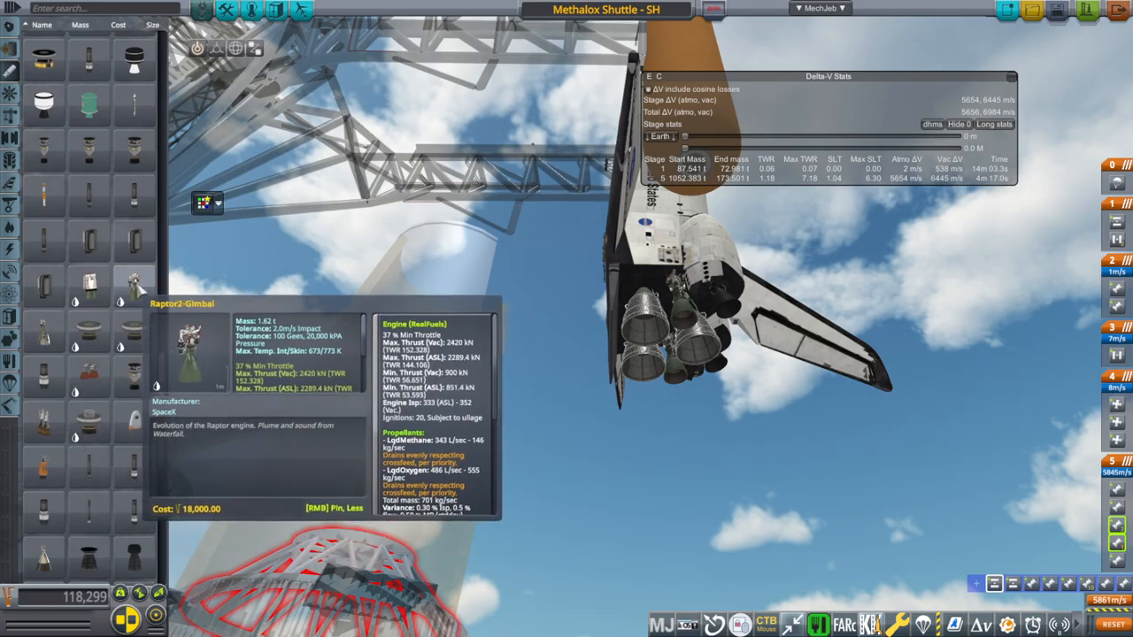
mouse_move(45, 333)
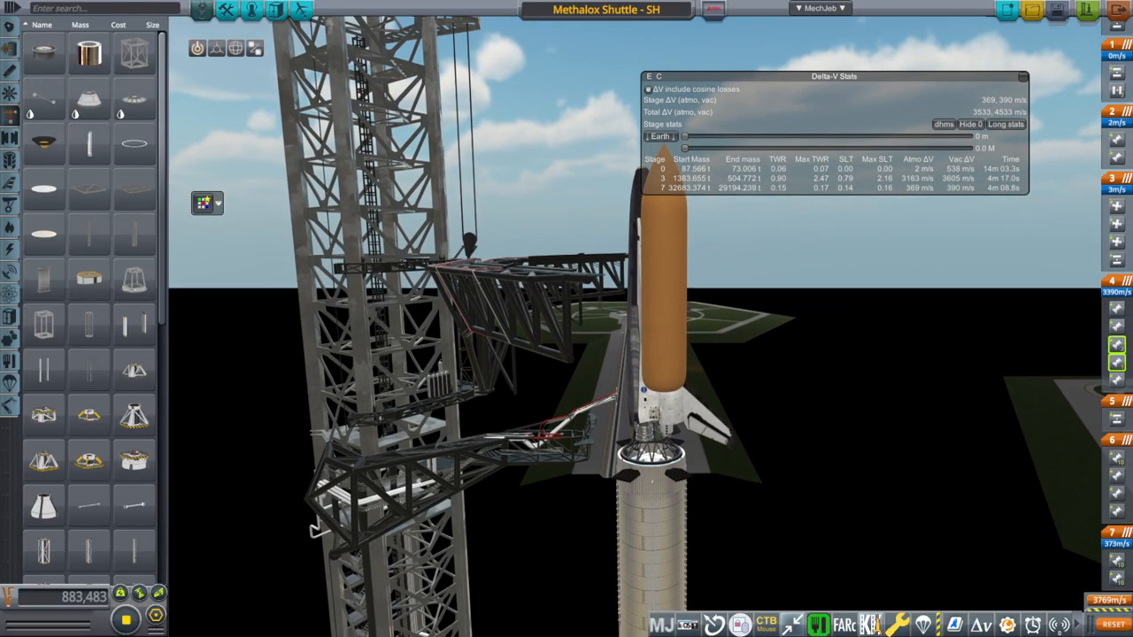
Show MechJeb's per-stage Delta-V Stats beside the terminal during the climb
left_click(605, 10)
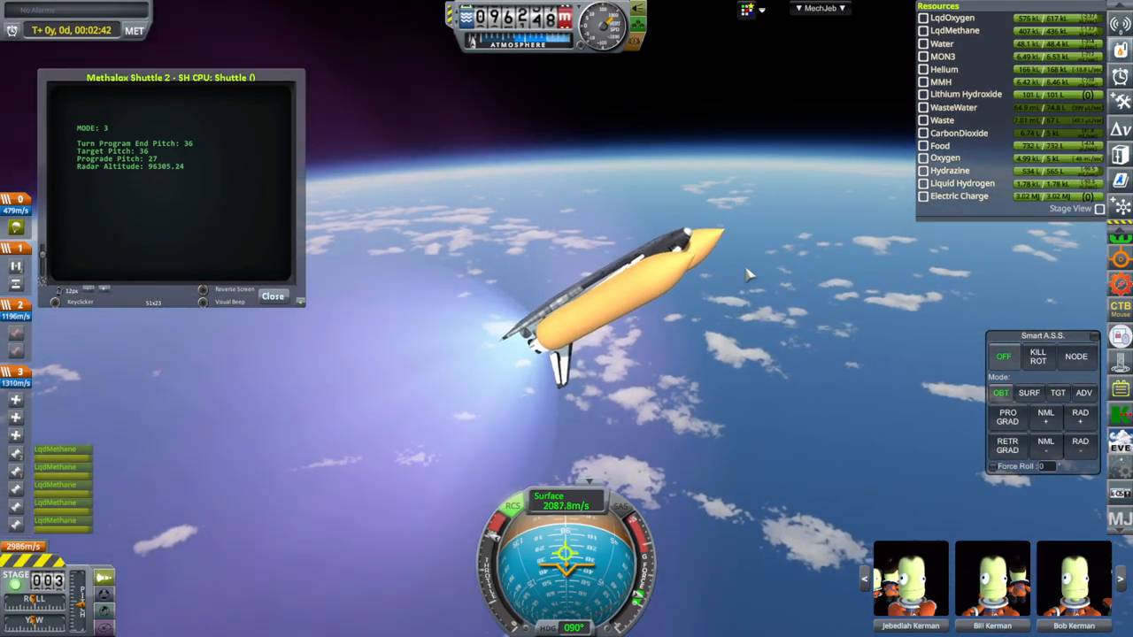
left_click(818, 7)
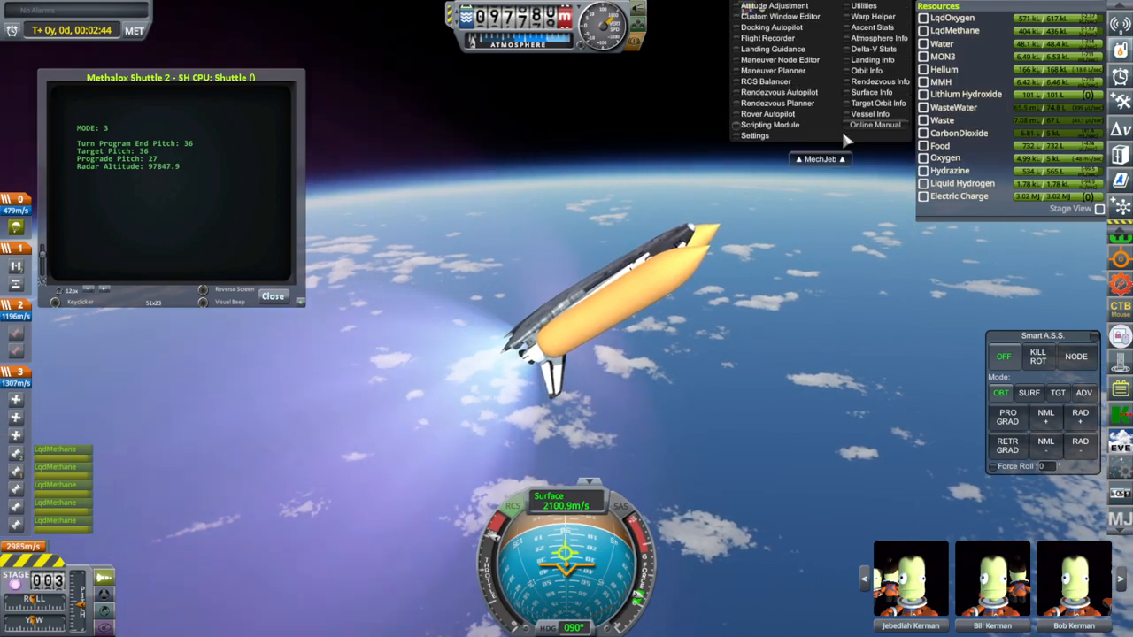
left_click(867, 71)
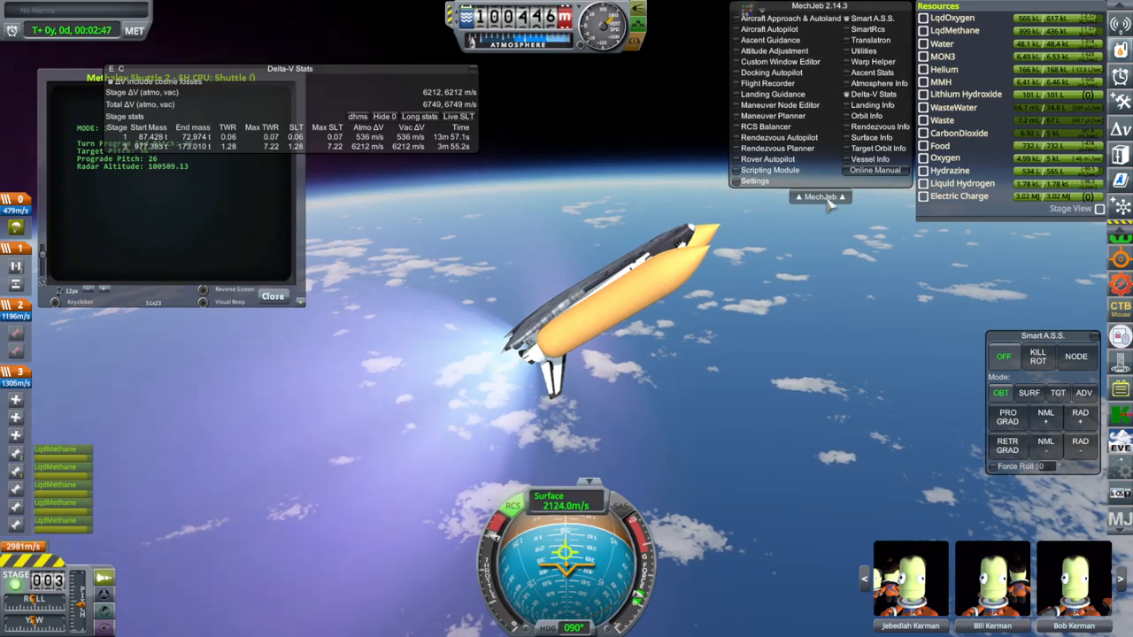
left_click(818, 195)
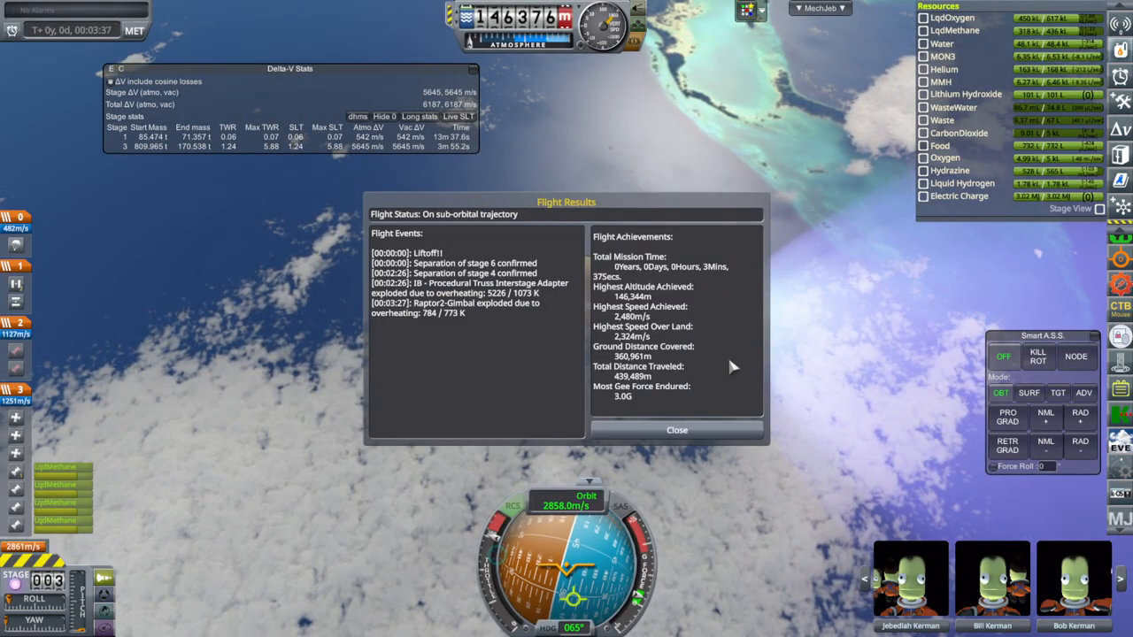
mouse_move(639, 452)
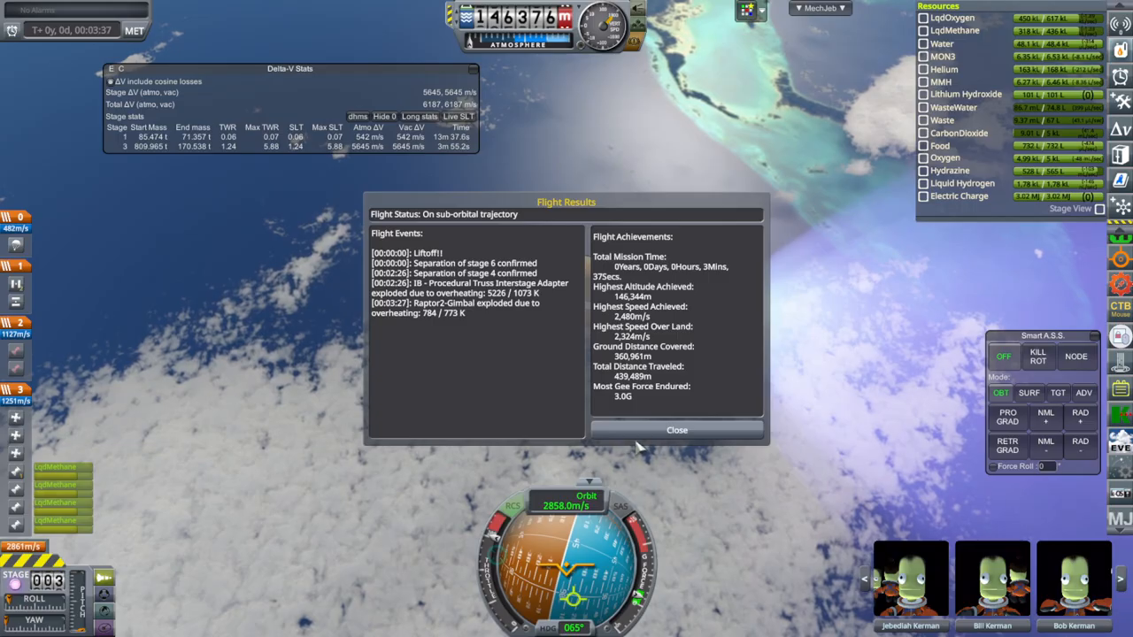
mouse_move(462, 326)
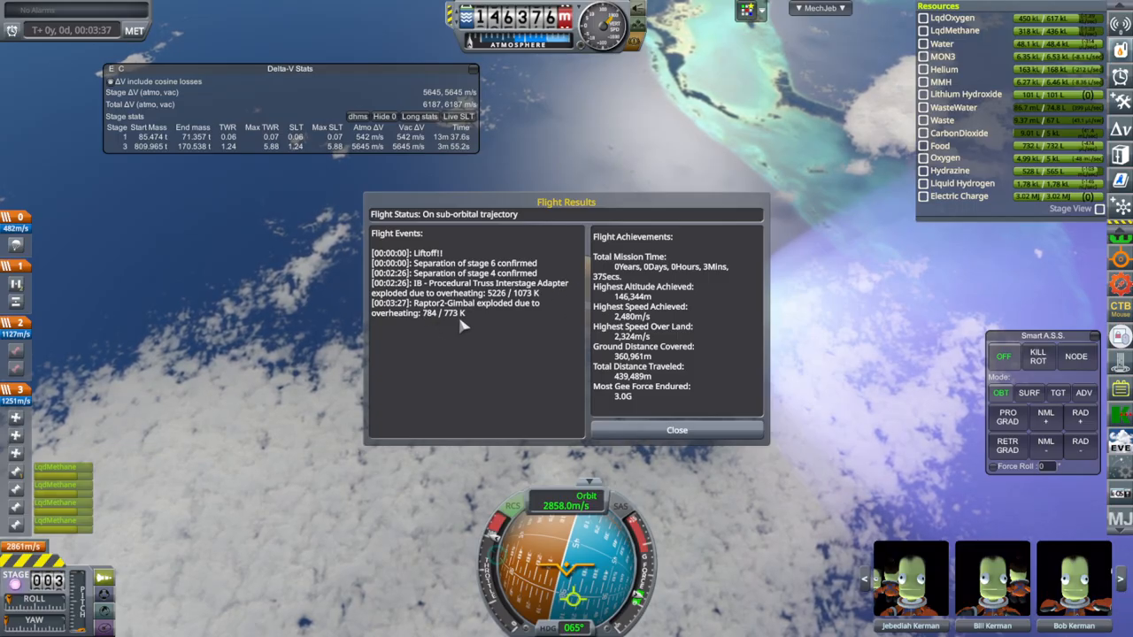
Dismiss the flight results report and revert to the vehicle assembly building
left_click(677, 430)
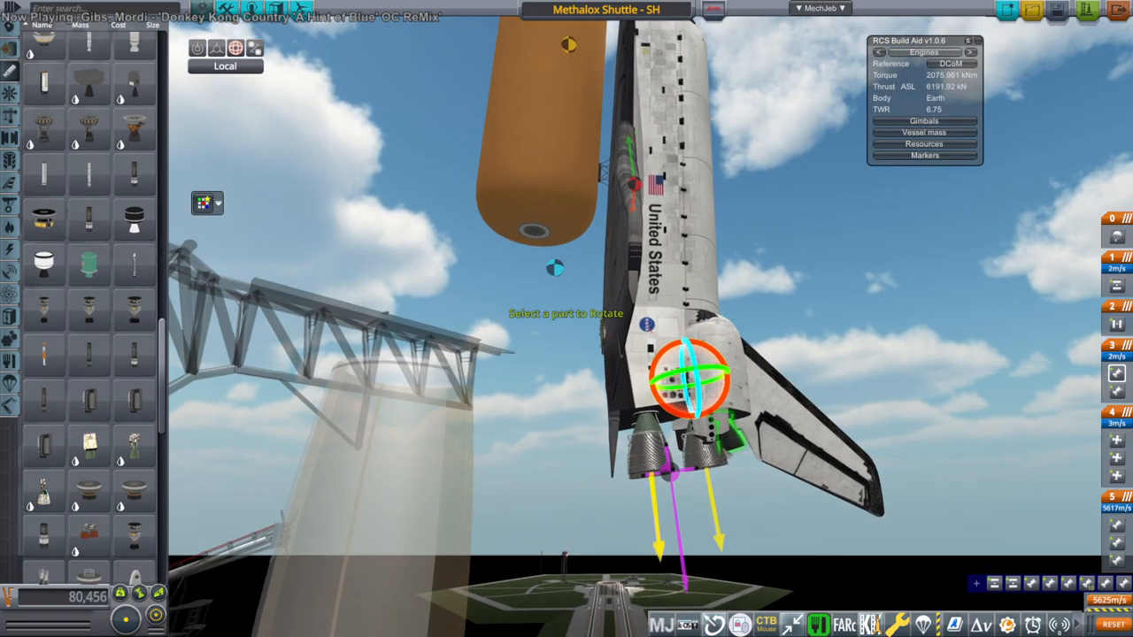
Re-angle the rear engine cluster with the Rotate gizmo, toggling Absolute and Local axes
left_click(225, 65)
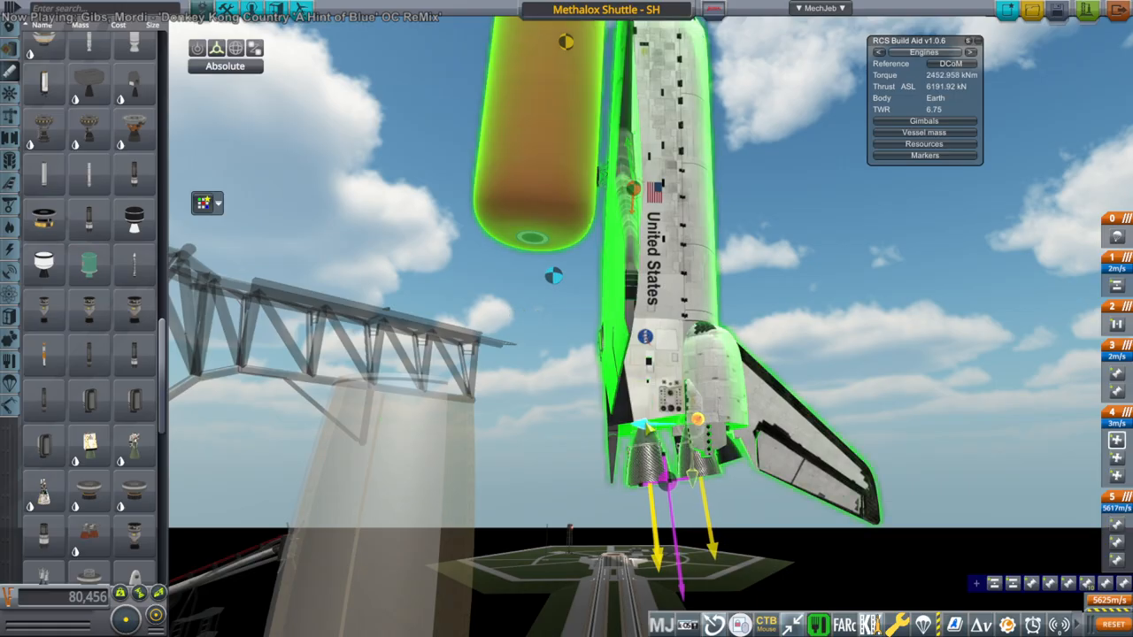
left_click(235, 48)
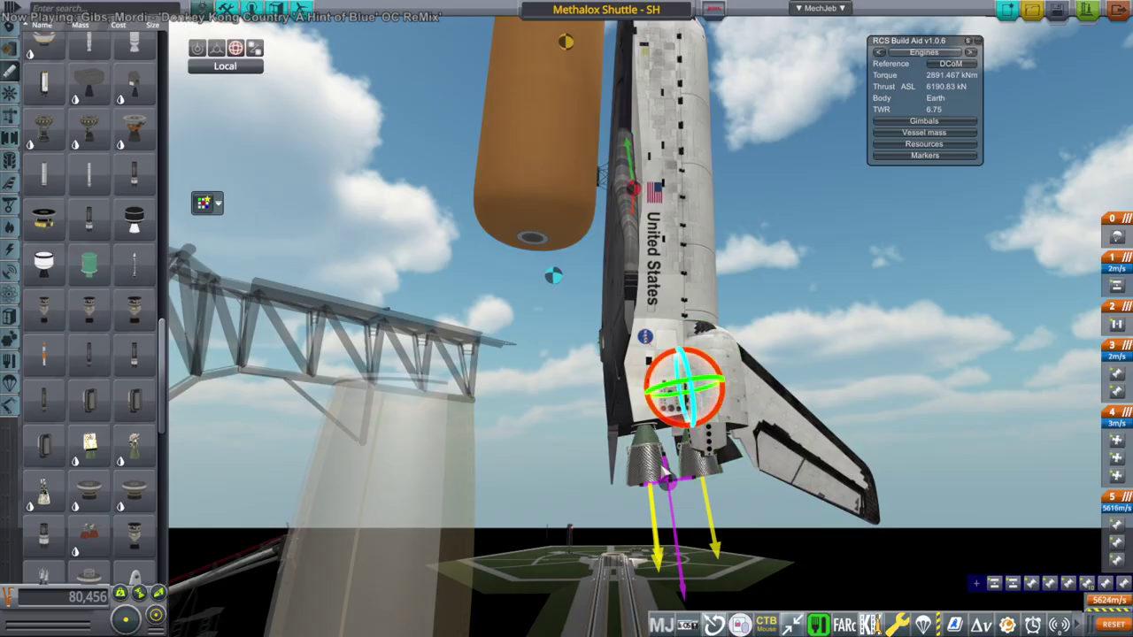
mouse_move(514, 175)
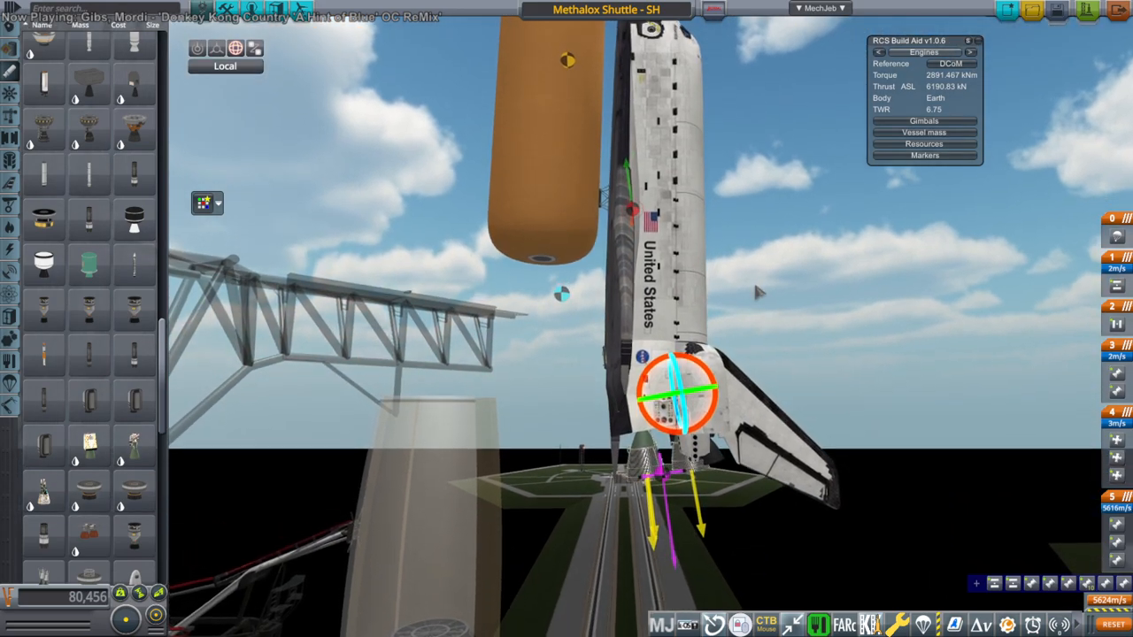
left_click(225, 65)
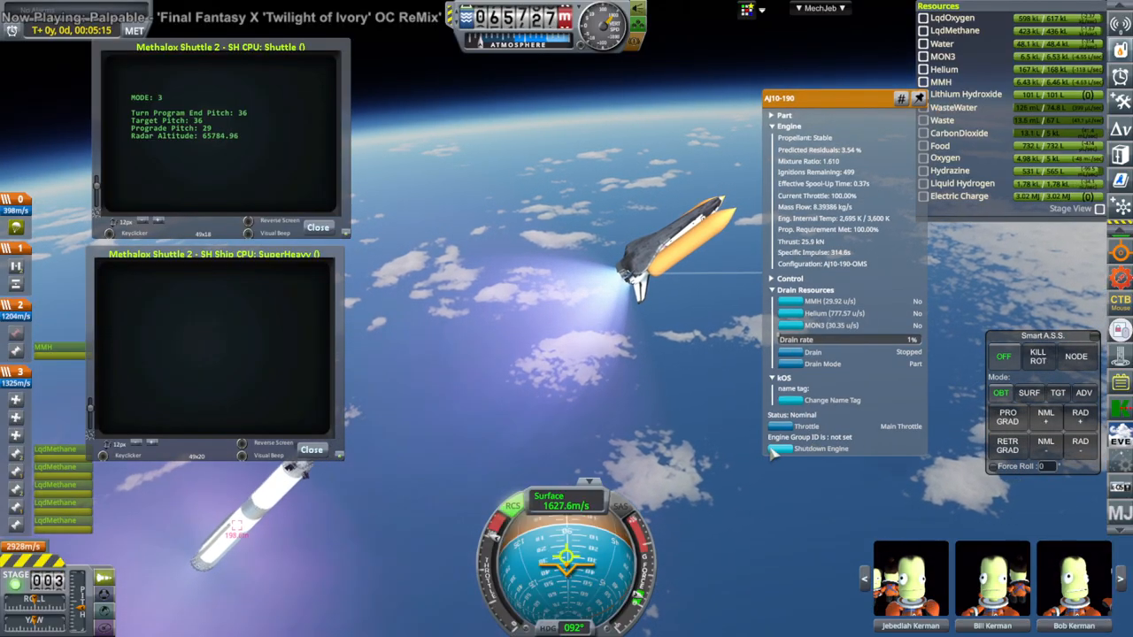
Stage the shuttle away from the Super Heavy booster to climb on its own engines
left_click(919, 99)
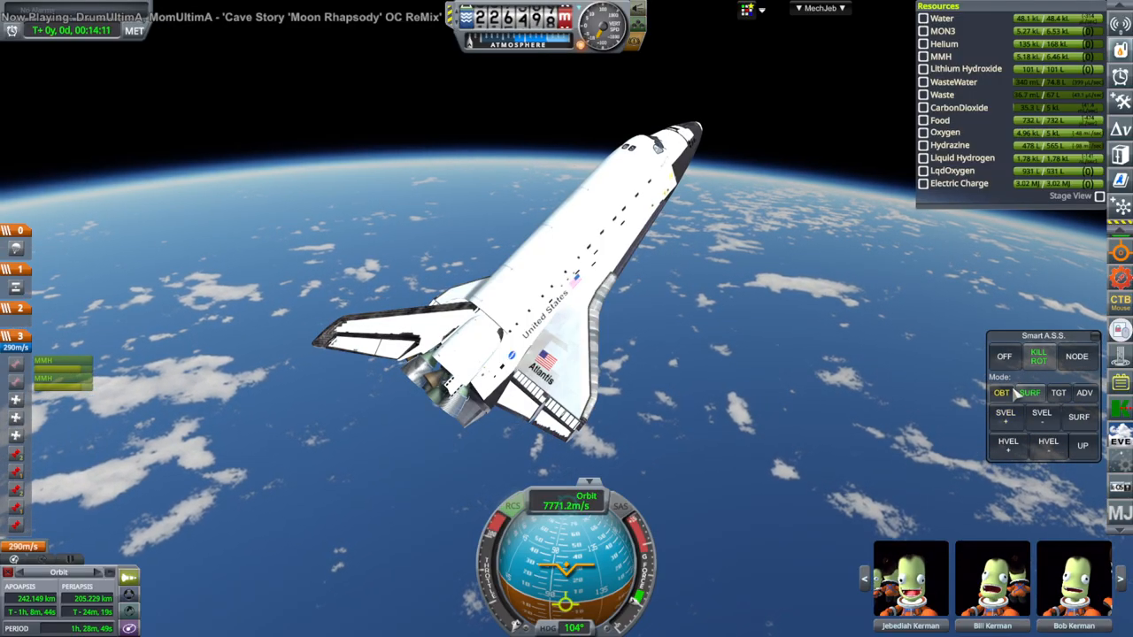
Hold a prograde attitude with Smart A.S.S. while coasting at 7771 m/s
left_click(1002, 393)
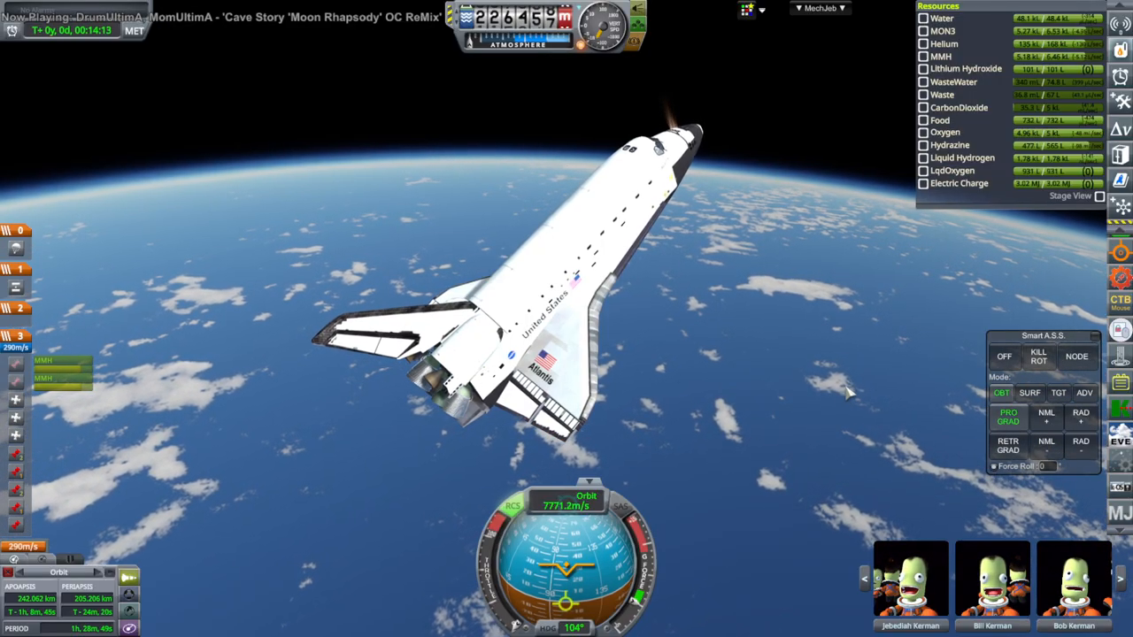